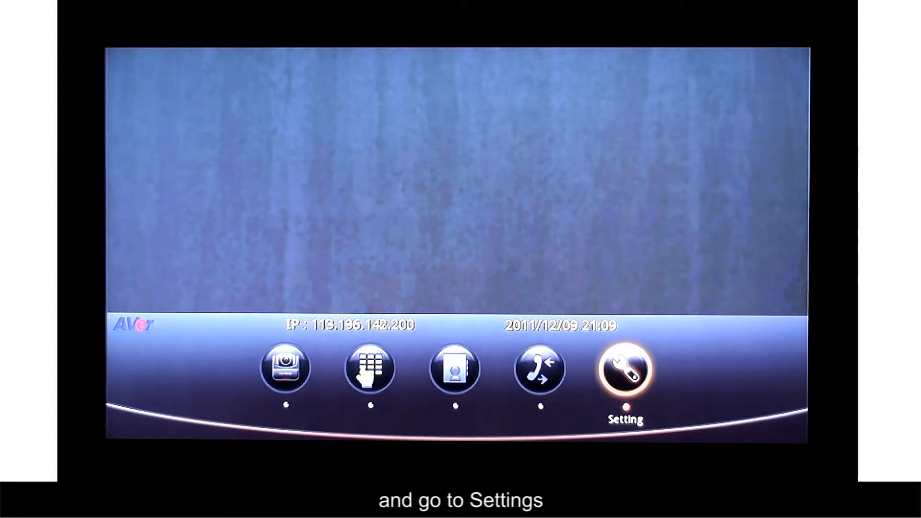
Step: In Setting > Administrator, toggle Enable VCLink/ScreenShare off and back on so access stays enabled
click(625, 372)
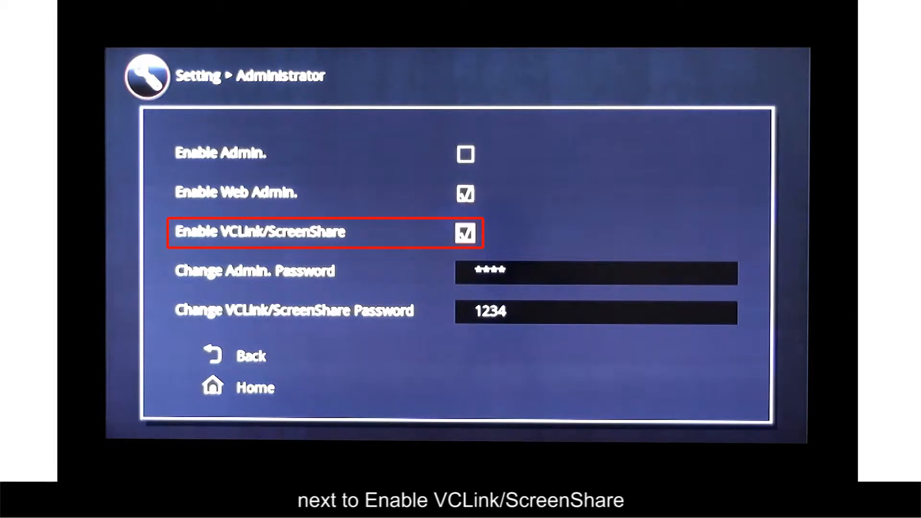
click(465, 233)
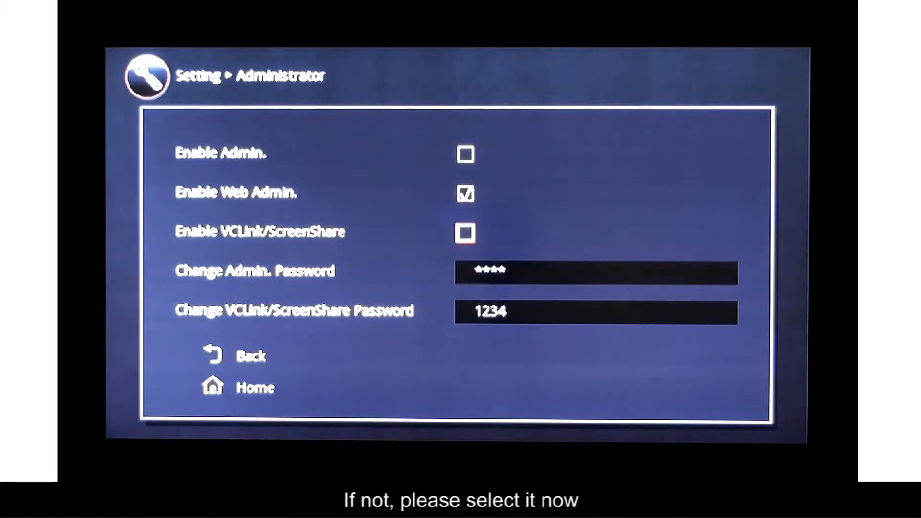
click(464, 234)
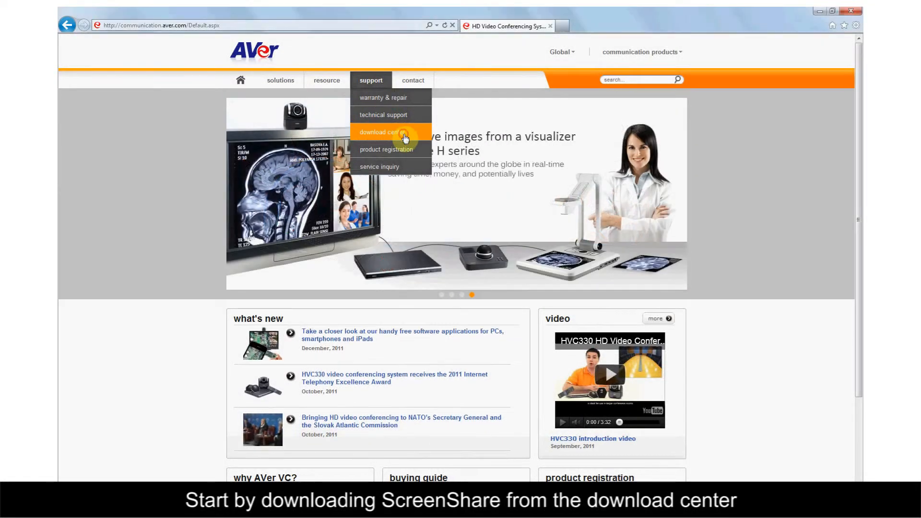
Step: Go to the Download Center and choose the HVC series product model
click(382, 132)
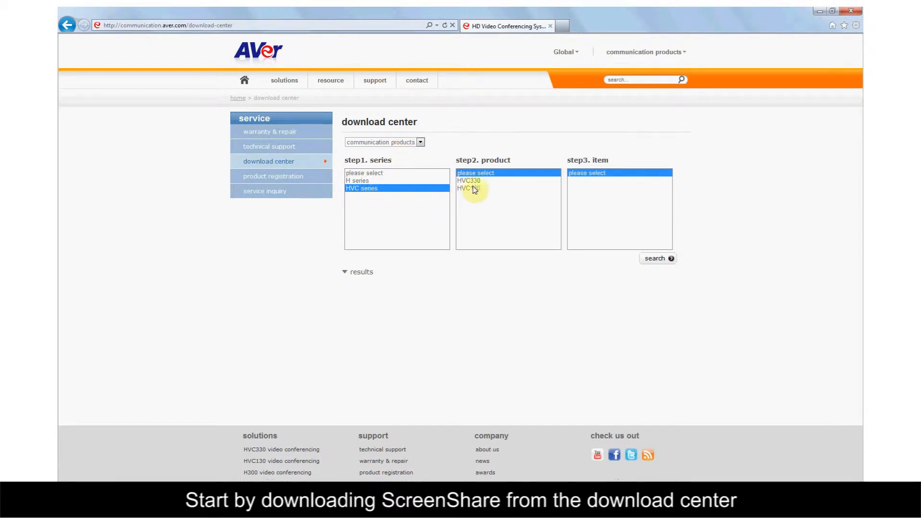
click(670, 259)
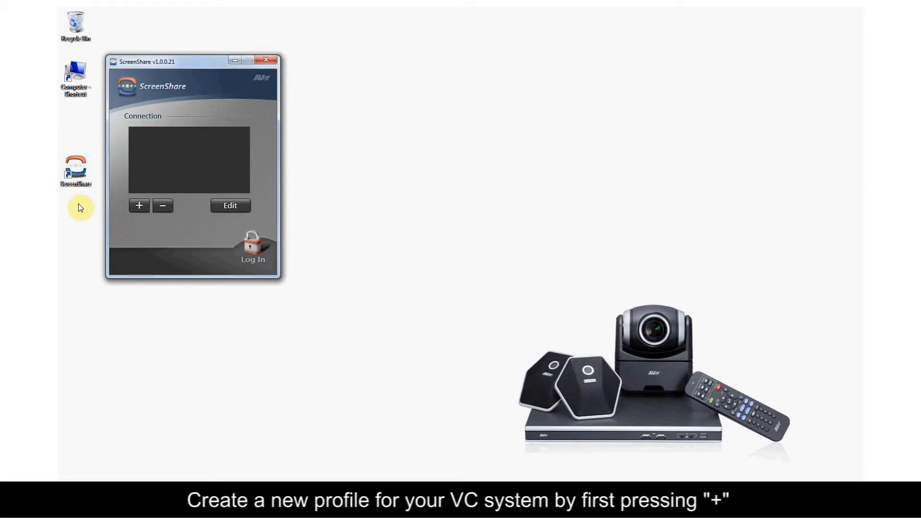
mouse_move(110, 212)
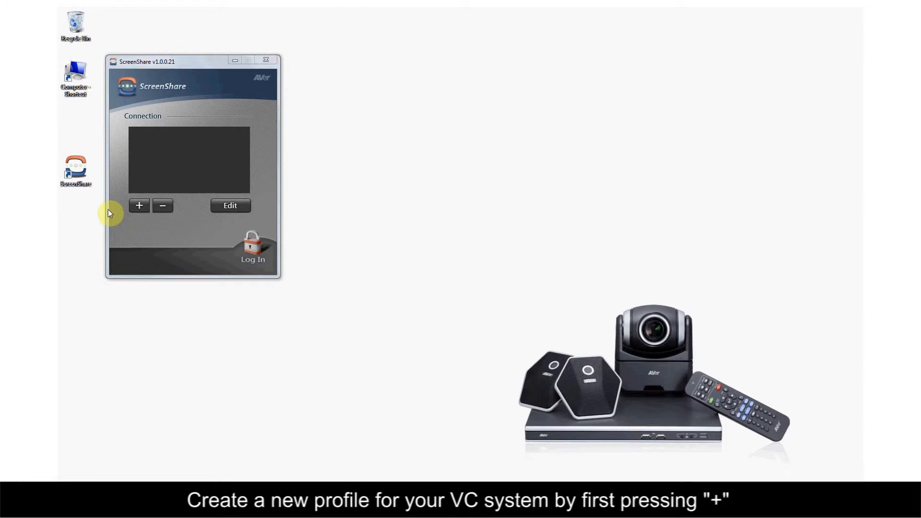
Step: Add a connection profile titled 'aver' with IP 111.111.1.111 and its access code, and save it
click(139, 205)
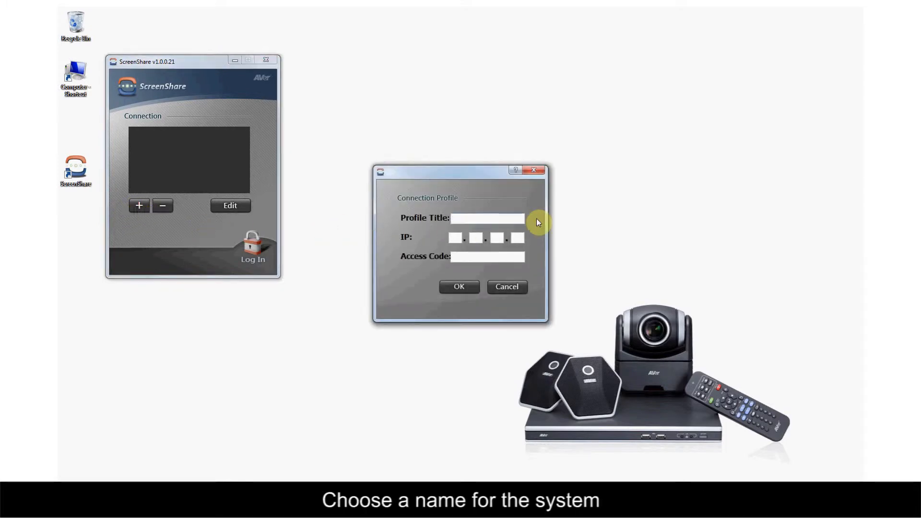
text(aver)
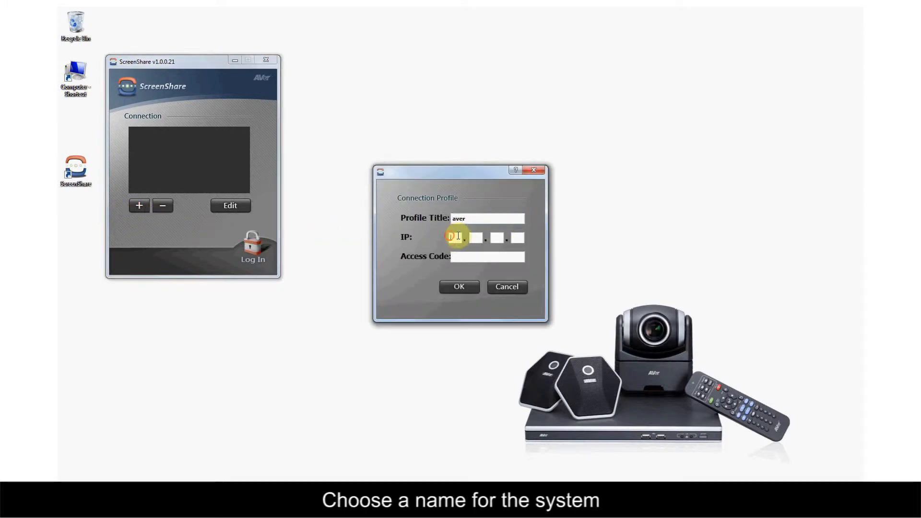
text(111)
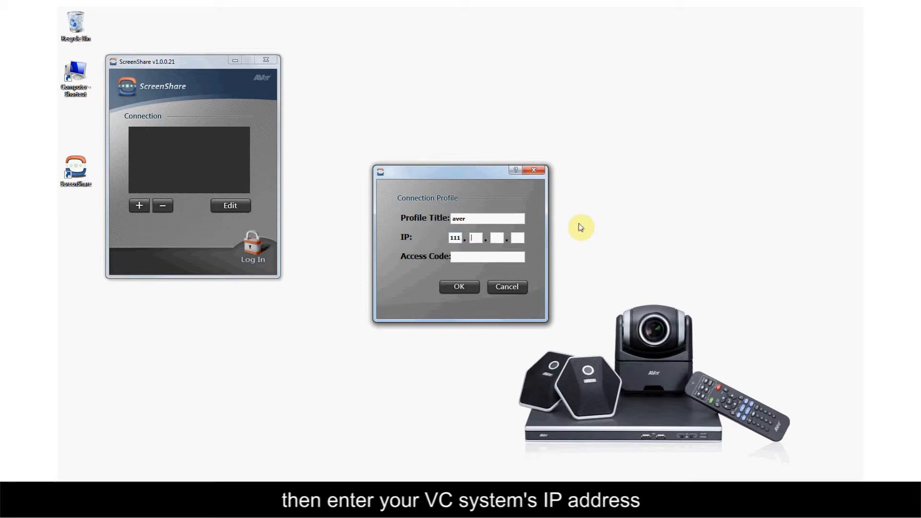
text(111)
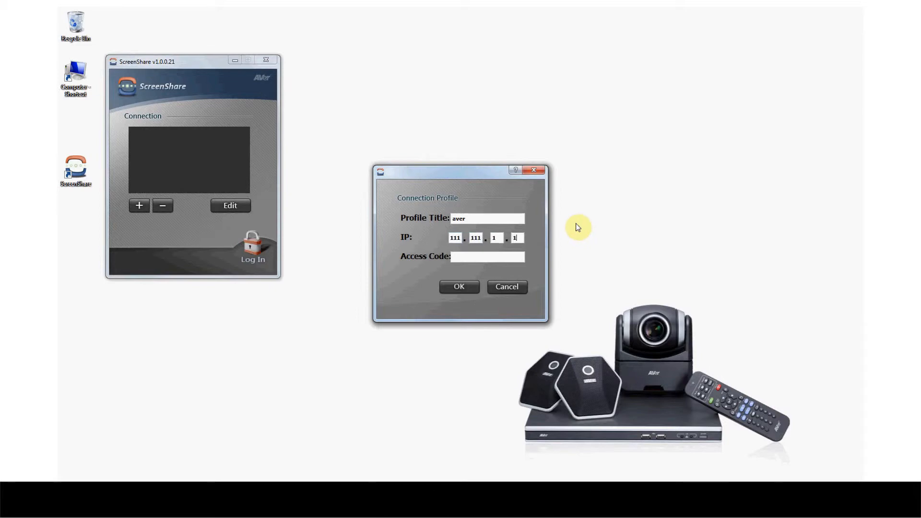
text(111)
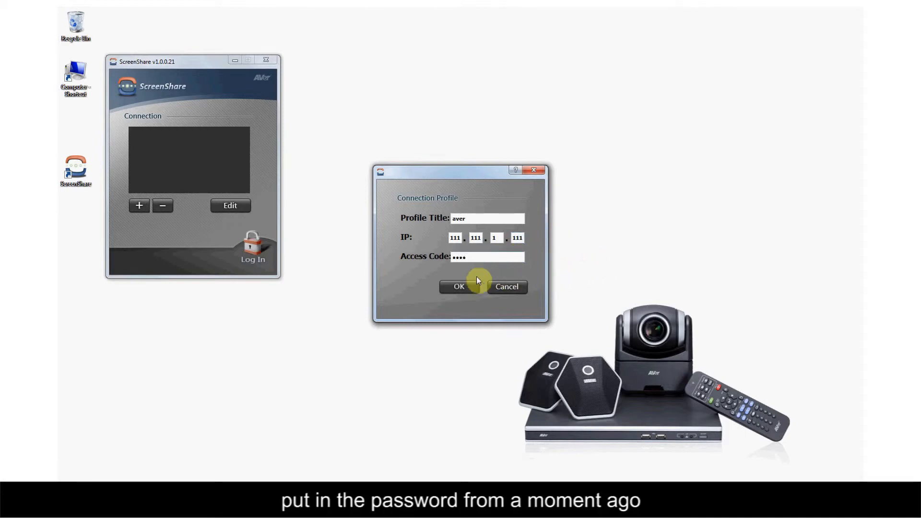
click(459, 286)
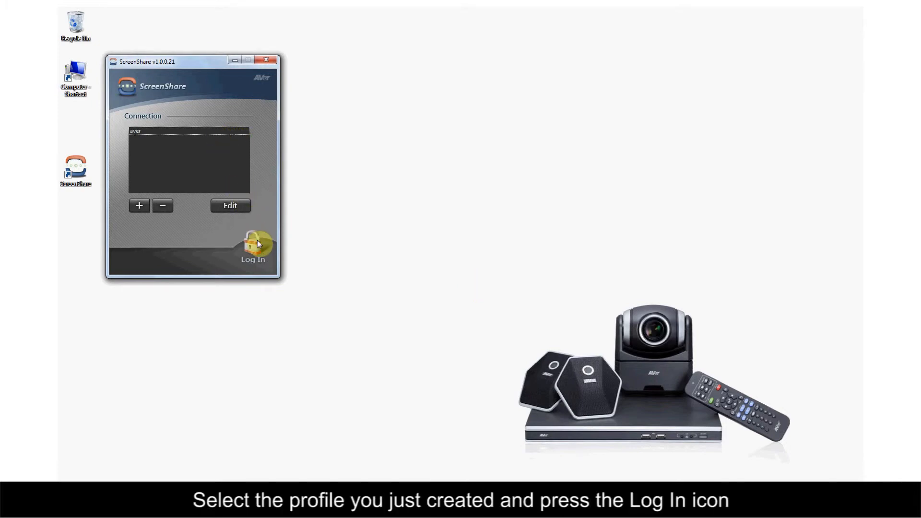
Step: Log in with the aver profile and share the Desktop live to the call
click(253, 245)
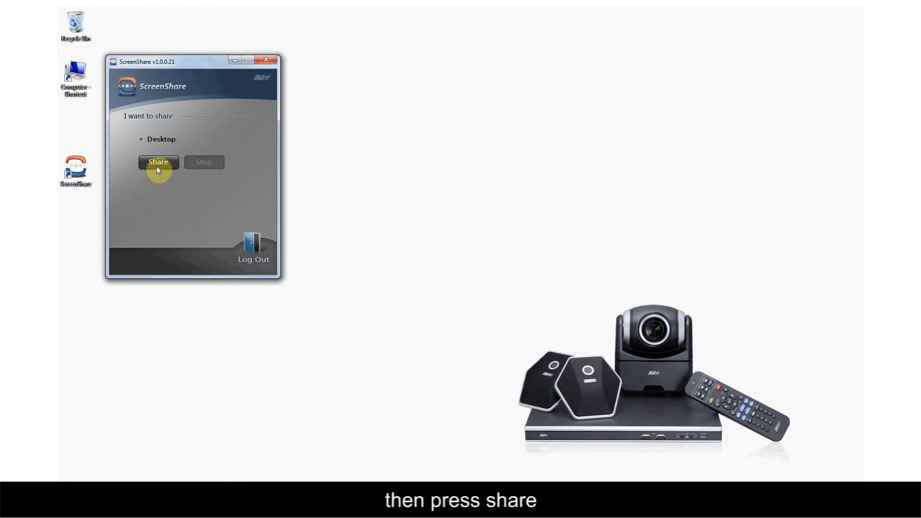
click(159, 162)
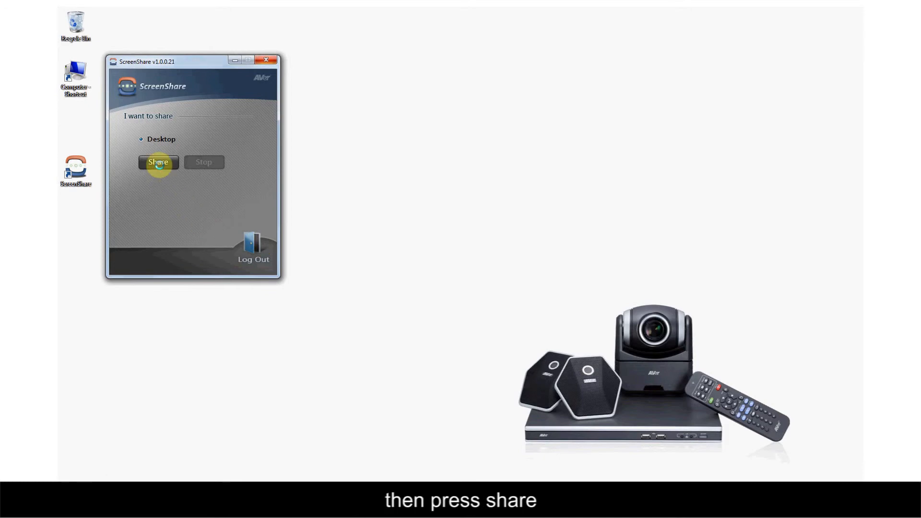
click(159, 163)
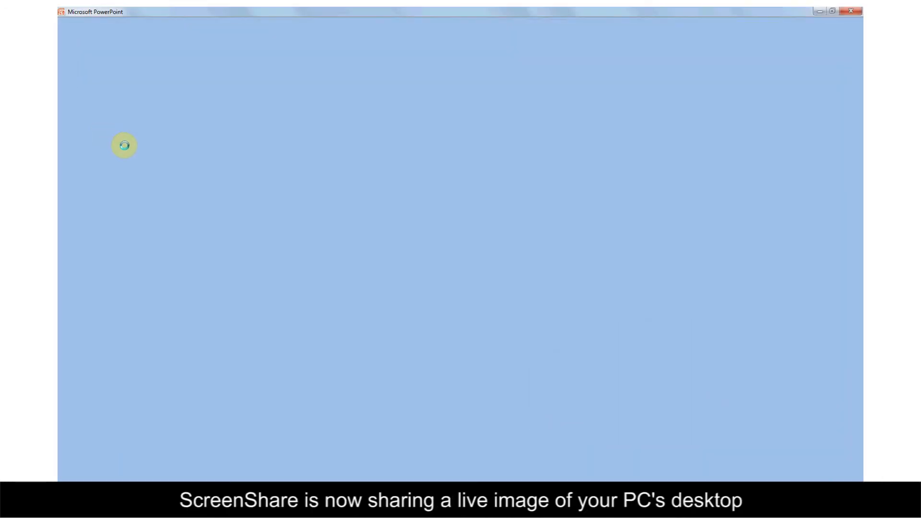
mouse_move(359, 188)
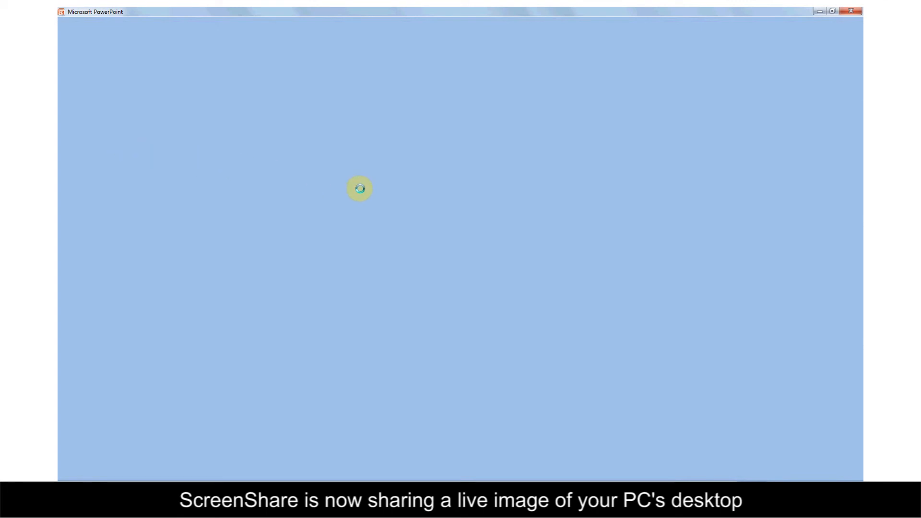